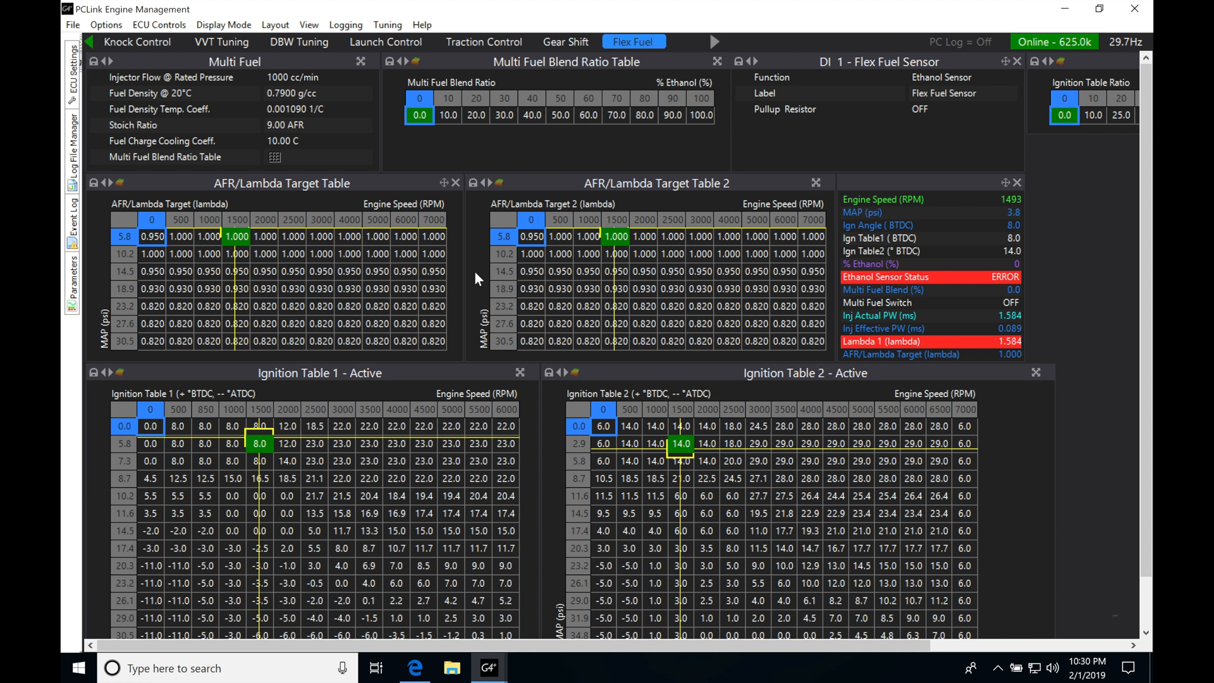
pyautogui.moveTo(277, 281)
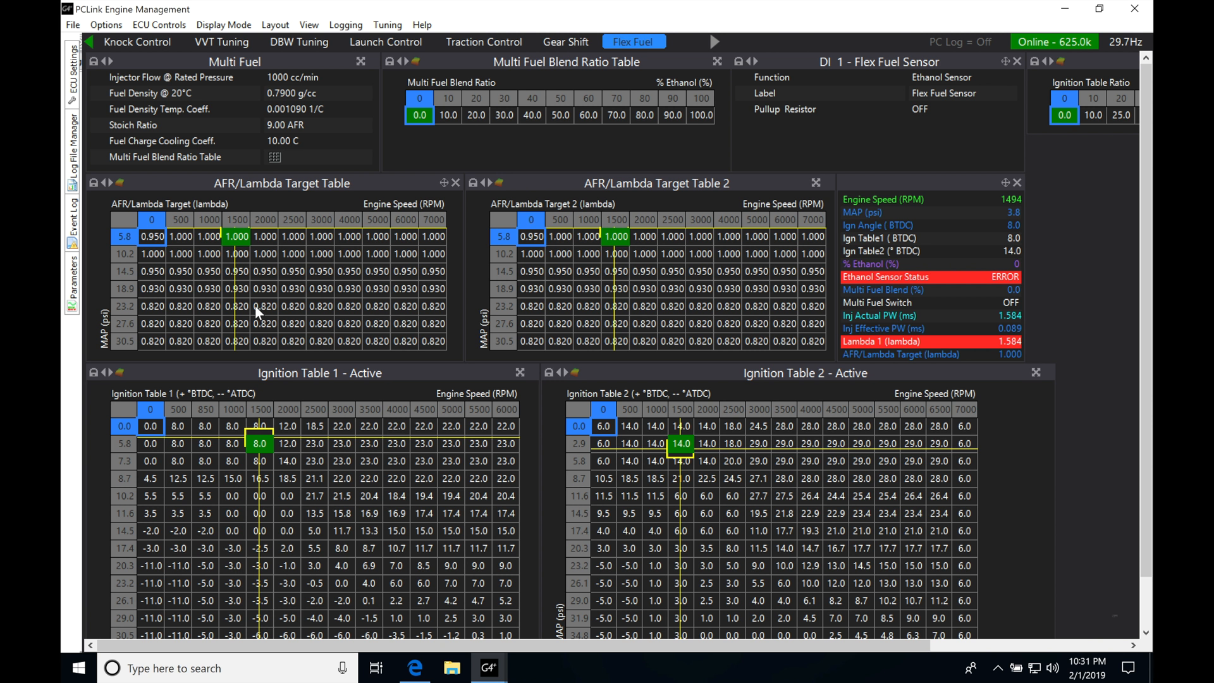
pyautogui.moveTo(325, 277)
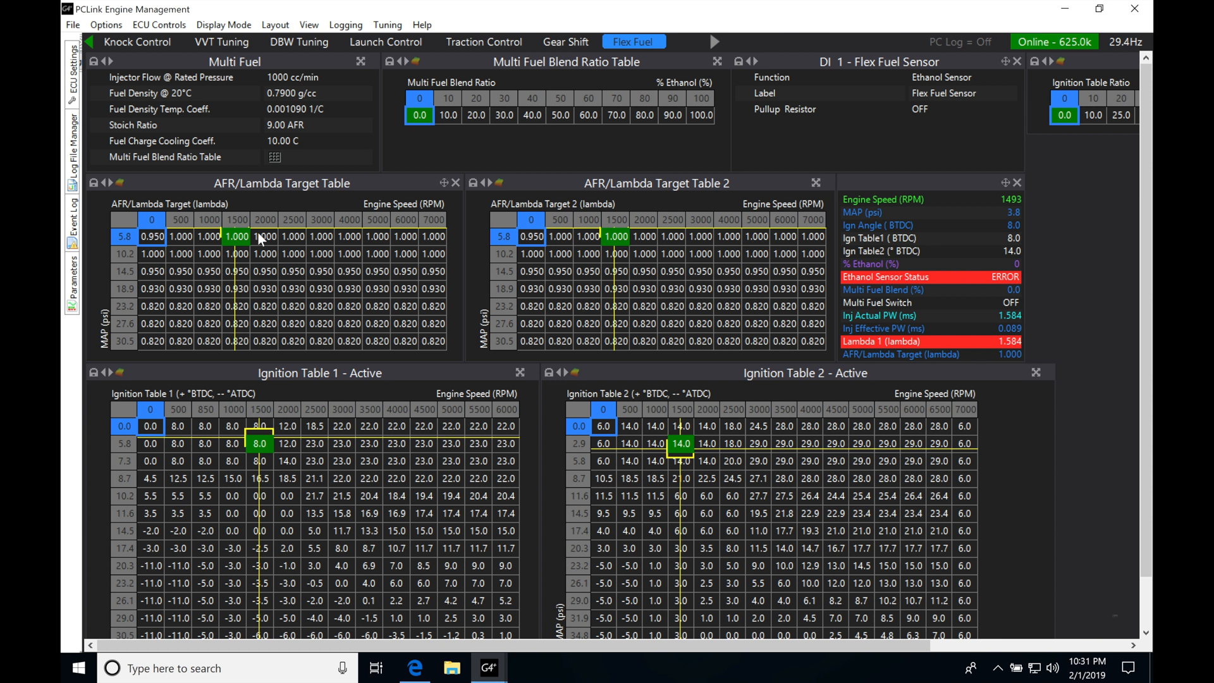
pyautogui.moveTo(256, 236)
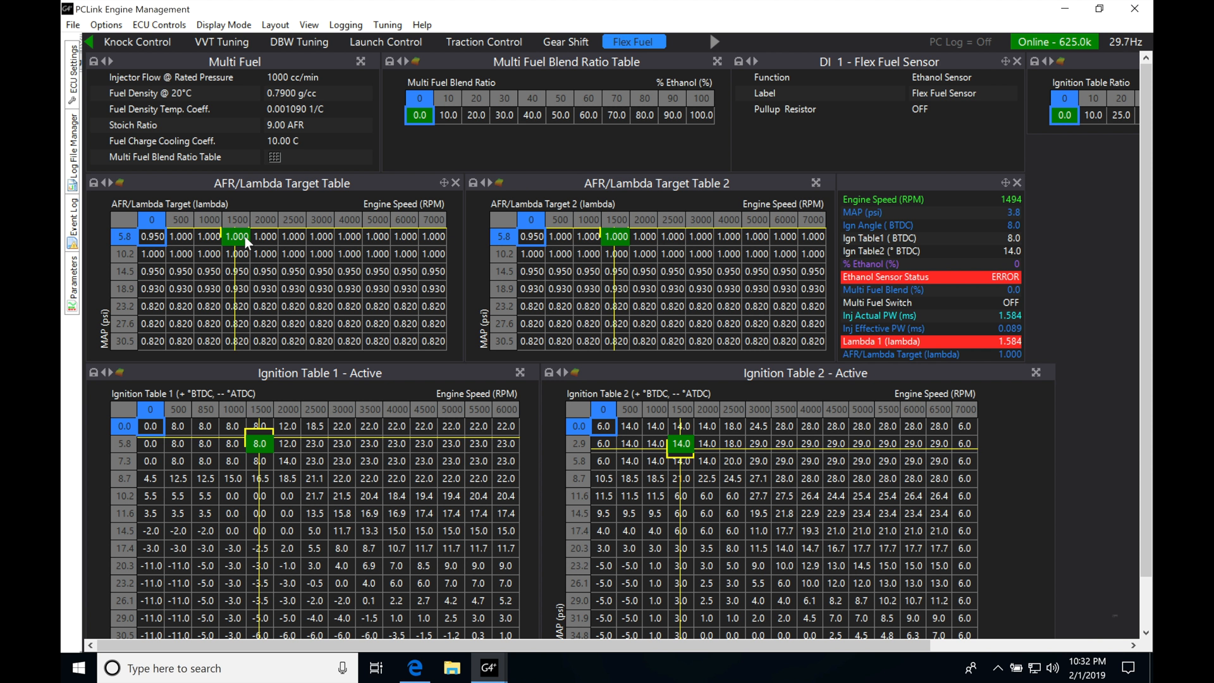
pyautogui.moveTo(222, 247)
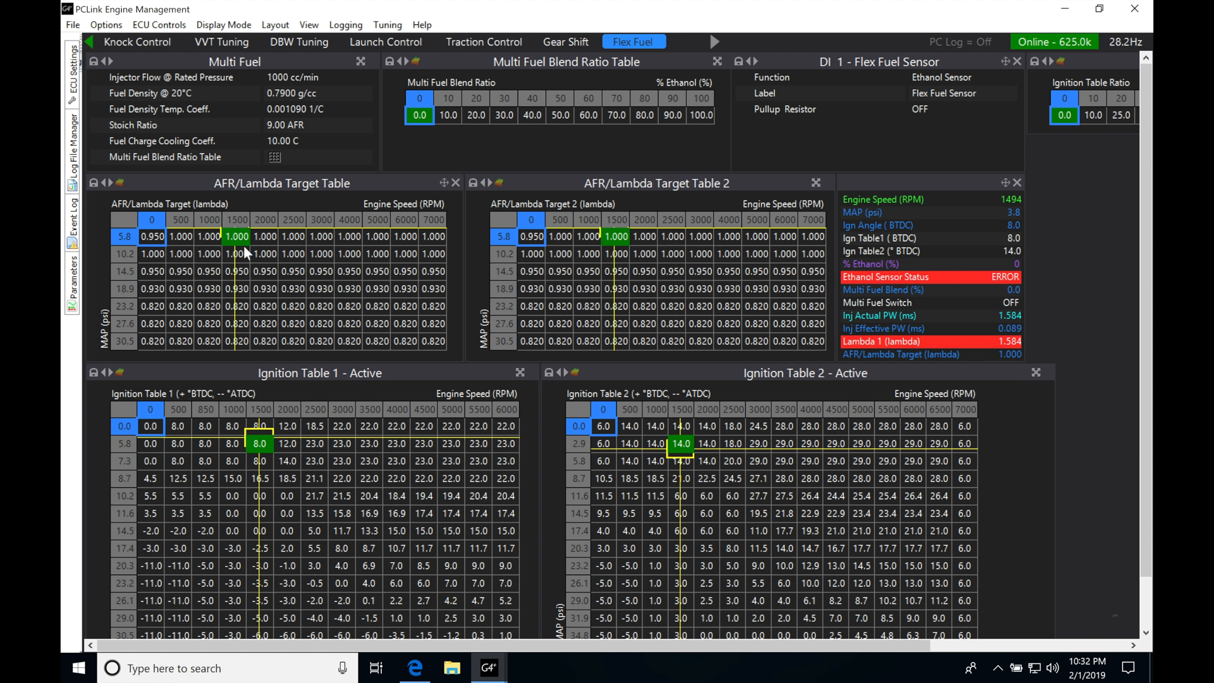
pyautogui.moveTo(210, 290)
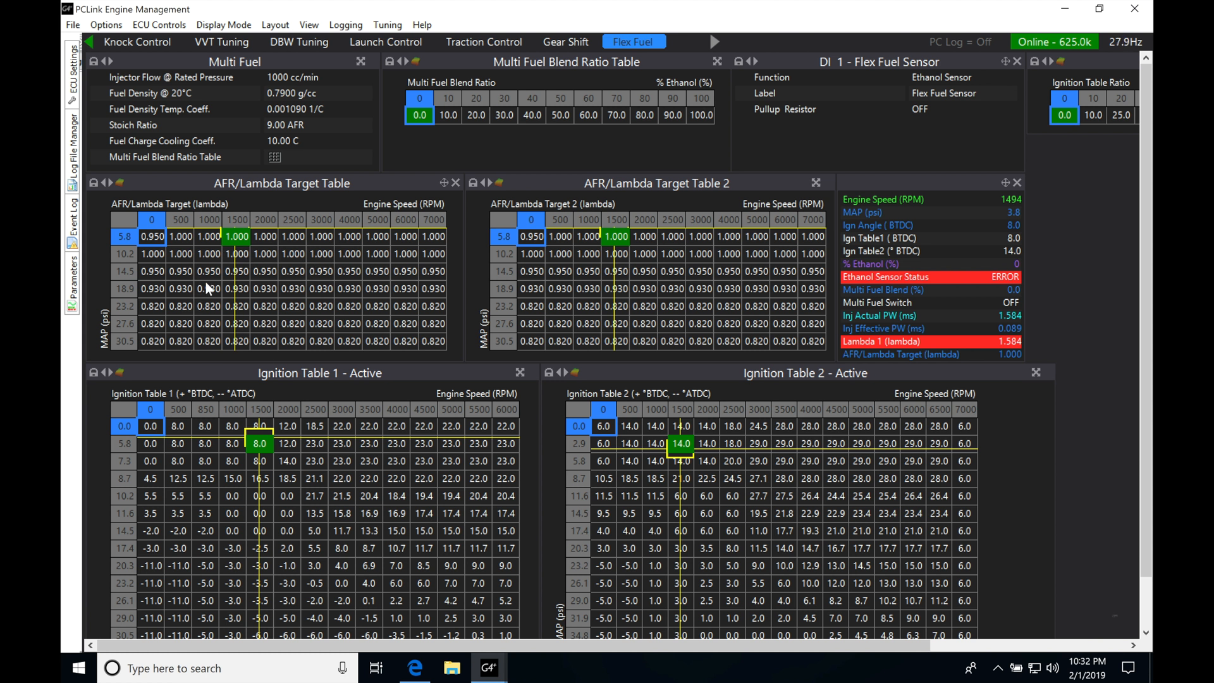
pyautogui.moveTo(240, 249)
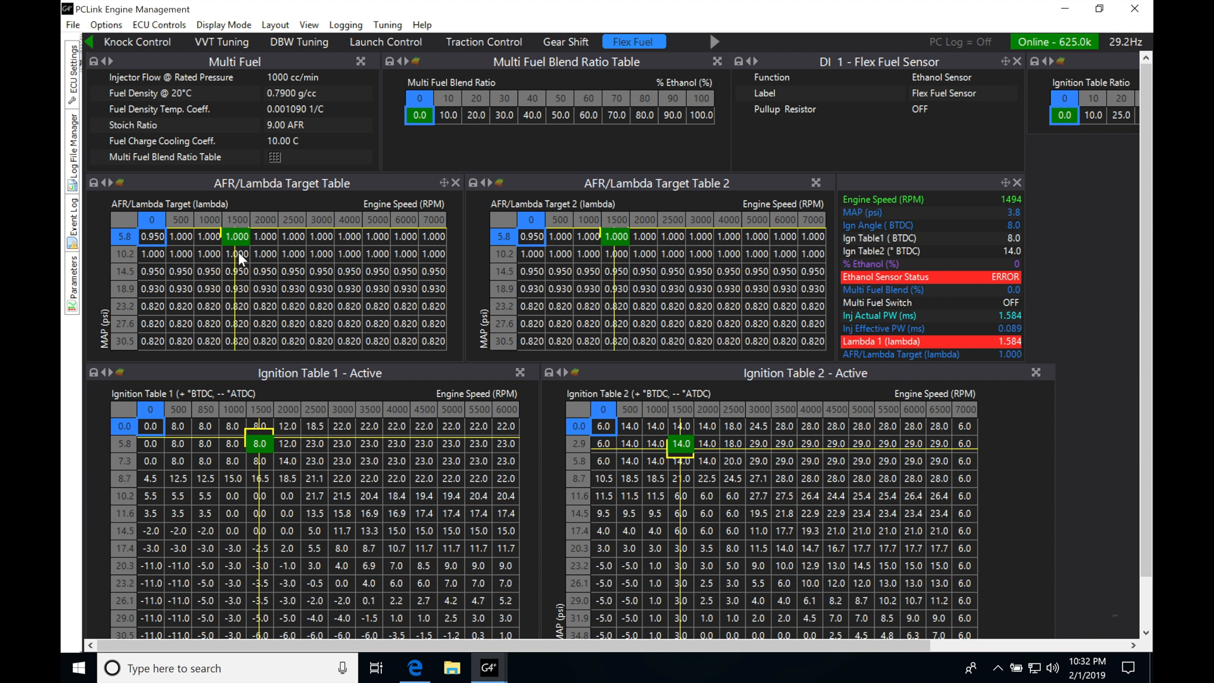
pyautogui.moveTo(241, 324)
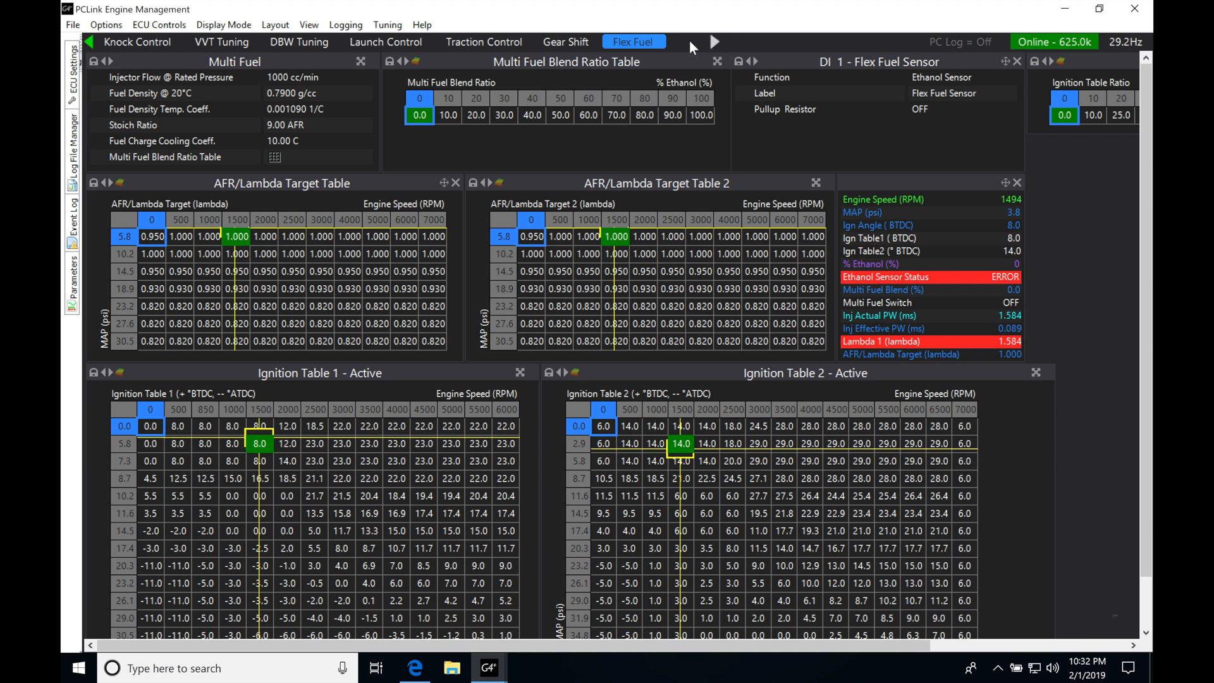
# Add a new empty custom page named 'Quick Tune' via the add-page arrow.
pyautogui.click(714, 41)
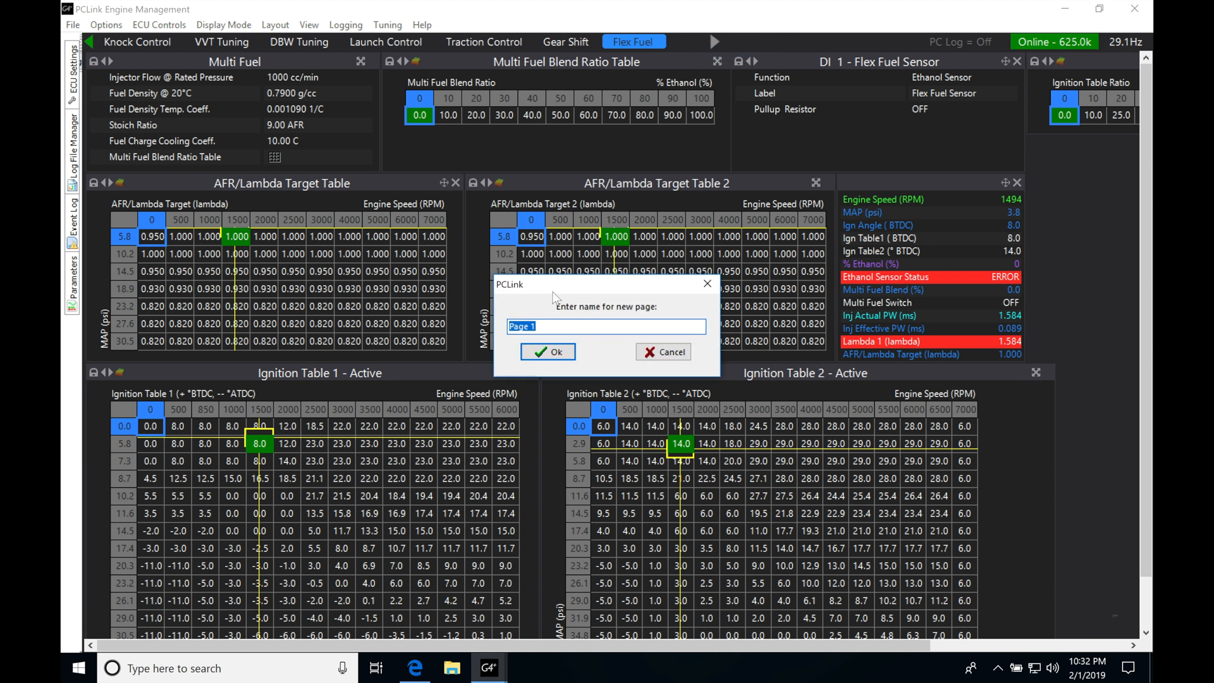
pyautogui.write('Quick')
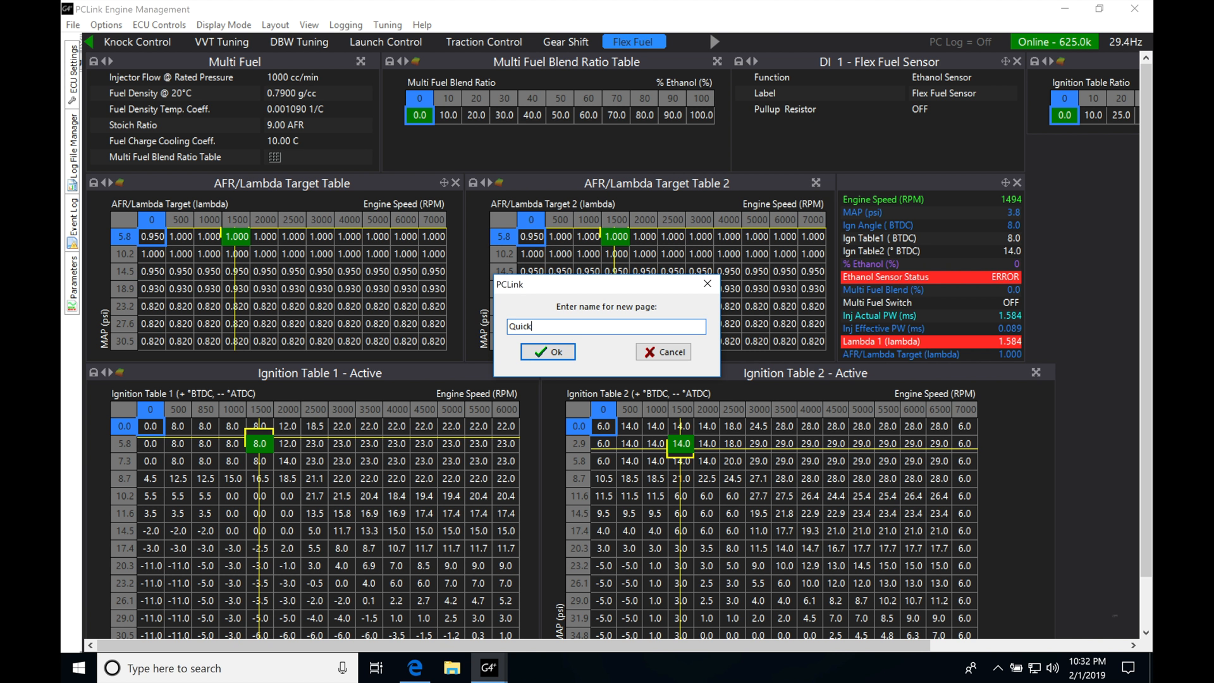
pyautogui.click(547, 352)
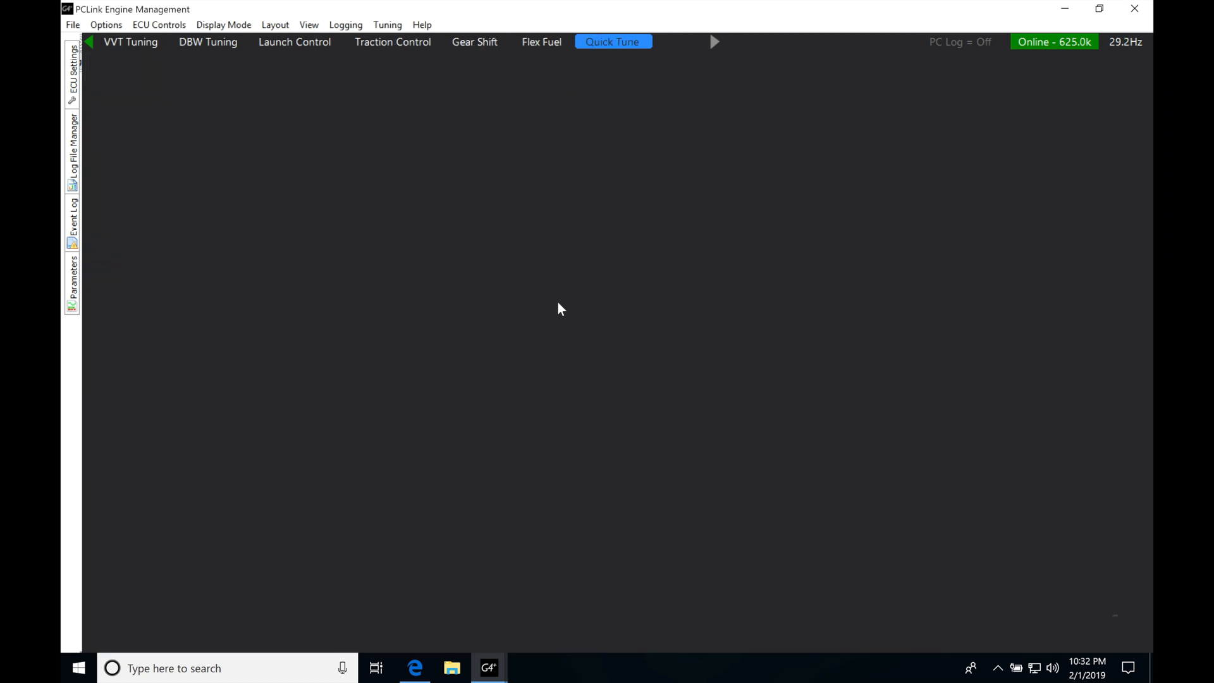
pyautogui.moveTo(84, 93)
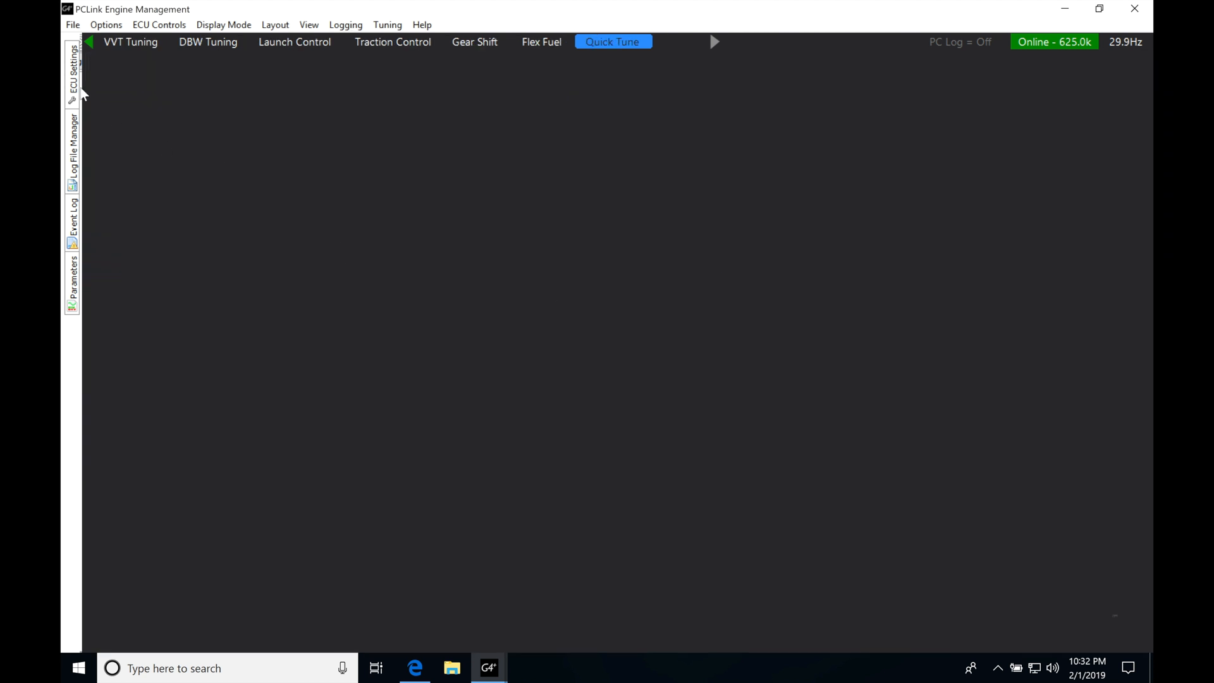
# Expand the Fuel folder in ECU Settings and place Fuel Table 1 on the page.
pyautogui.click(71, 73)
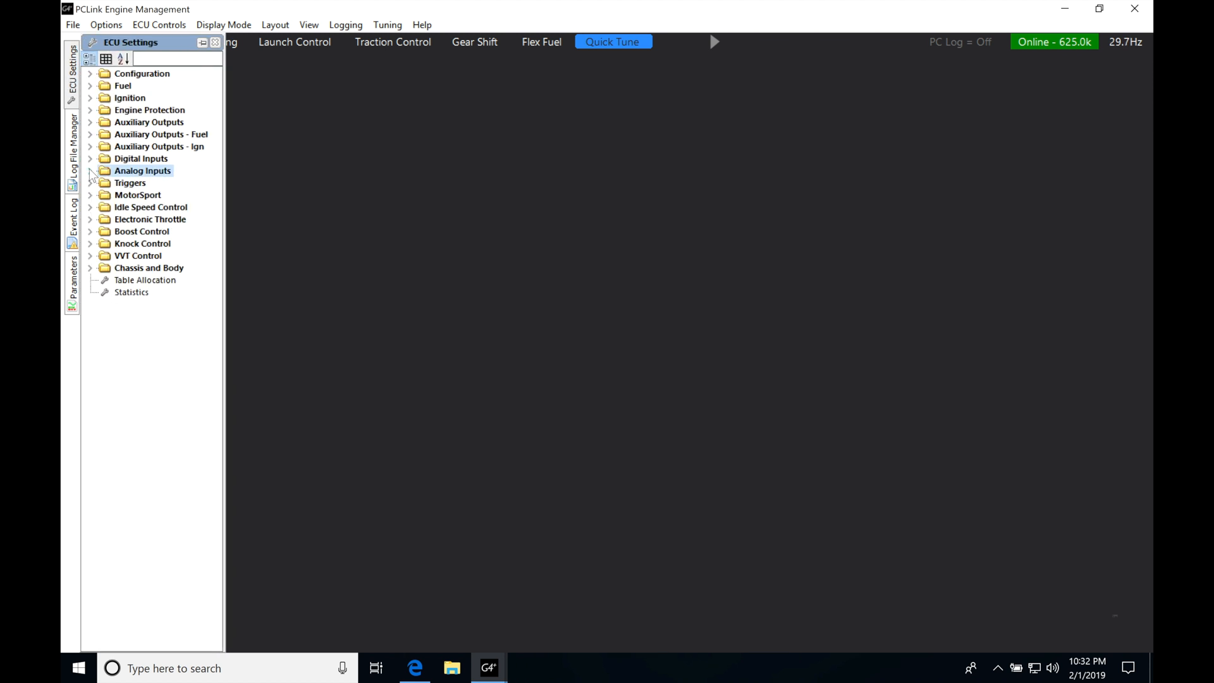
pyautogui.click(90, 85)
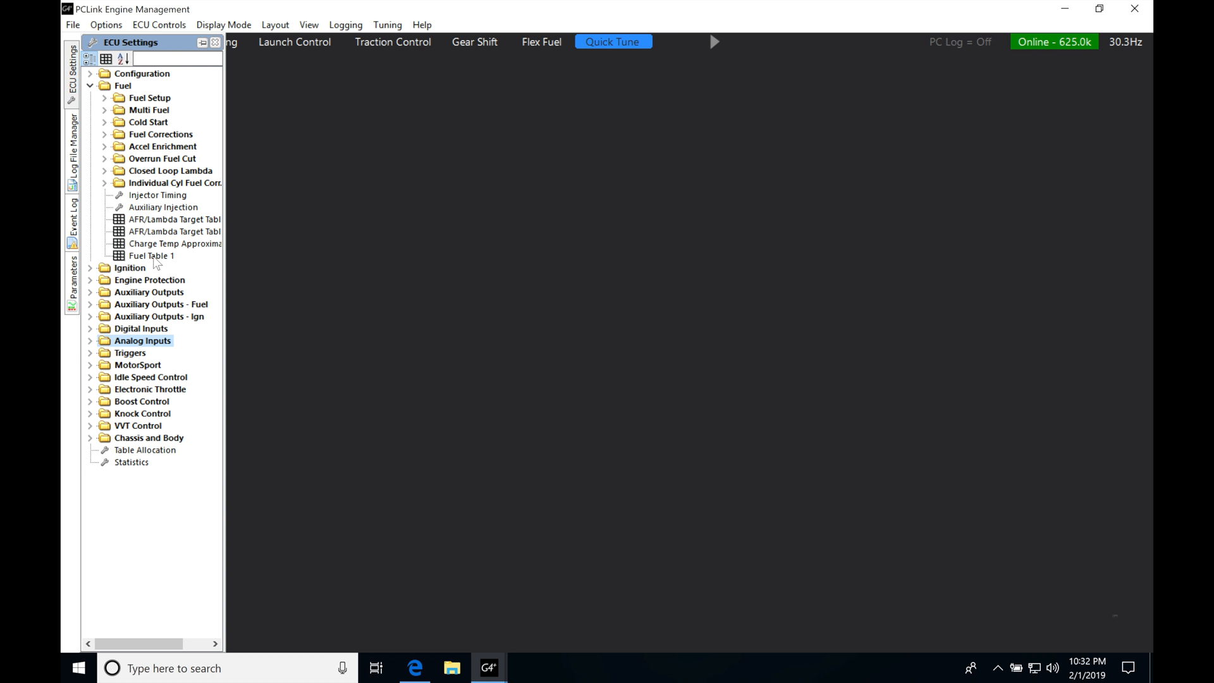
pyautogui.doubleClick(152, 255)
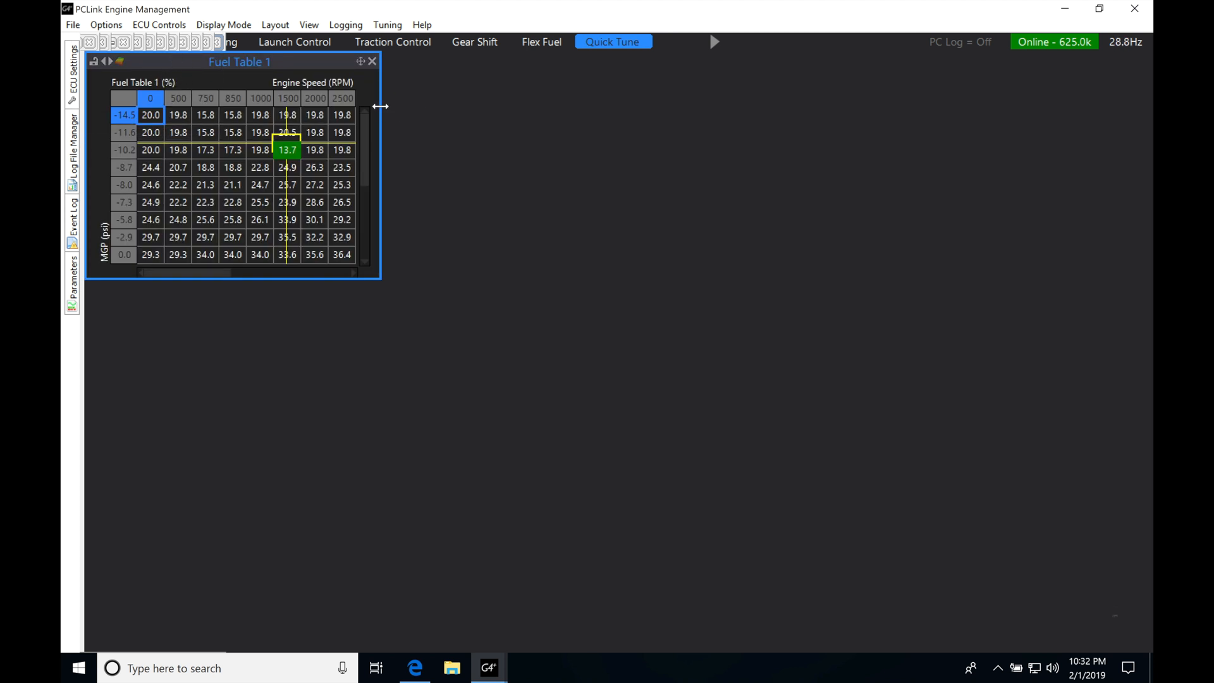
pyautogui.moveTo(669, 140)
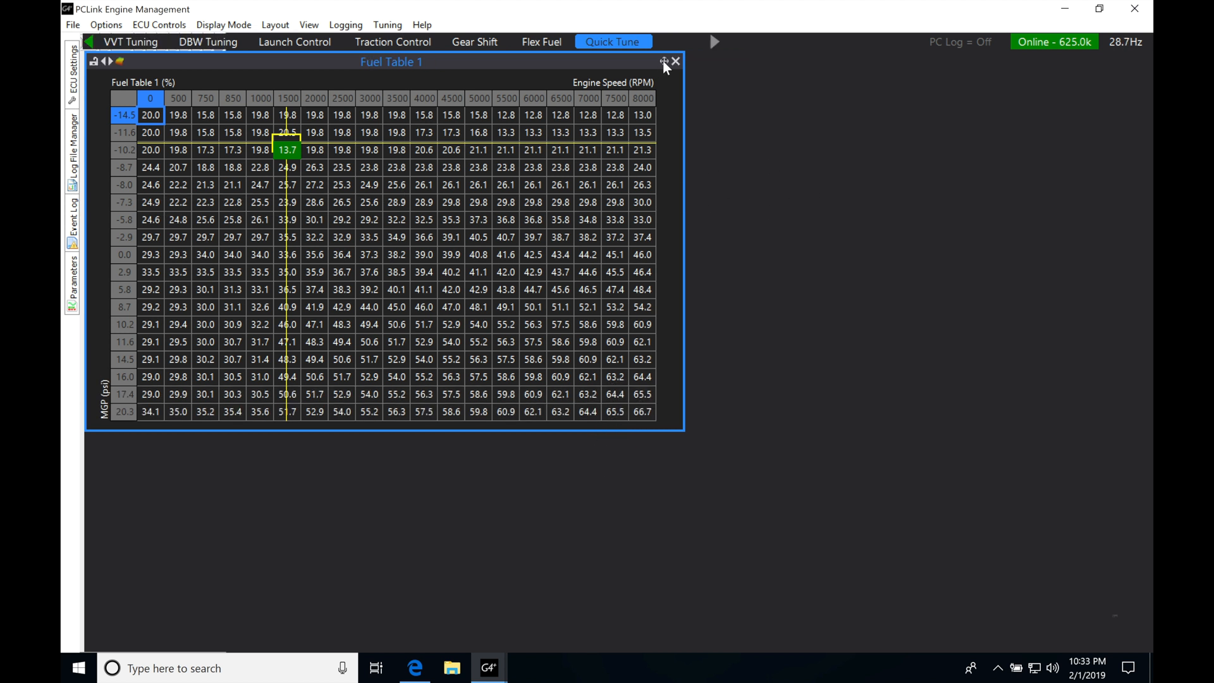
pyautogui.moveTo(798, 150)
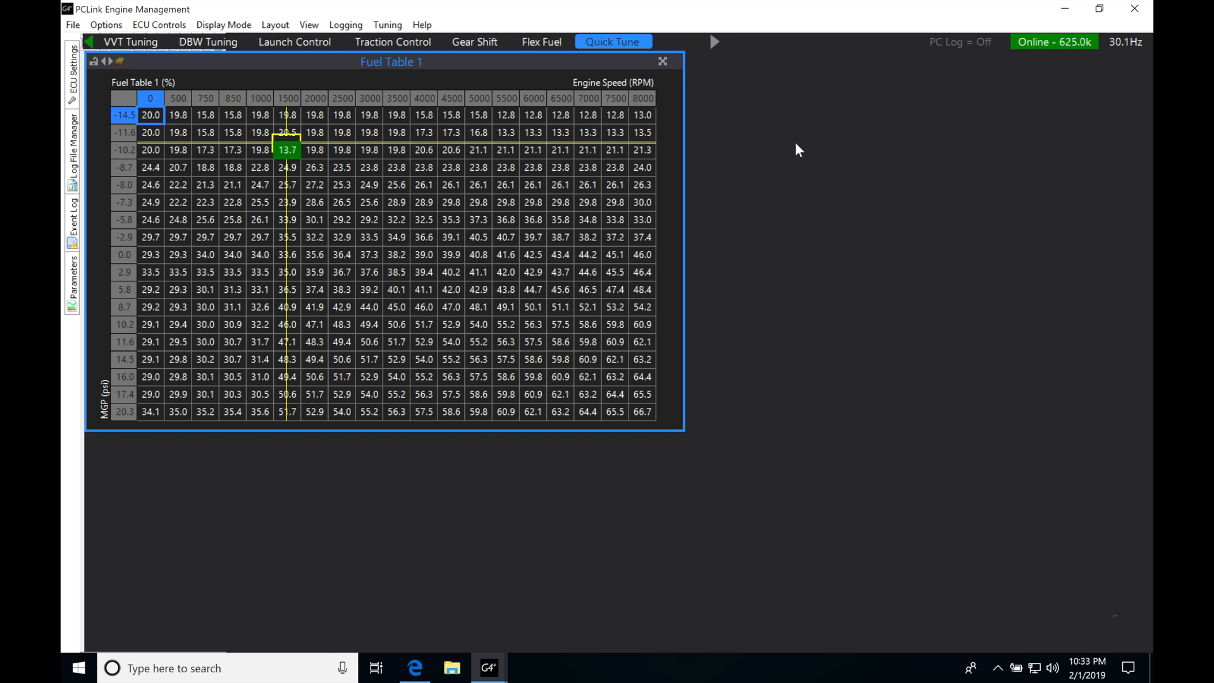
pyautogui.moveTo(837, 265)
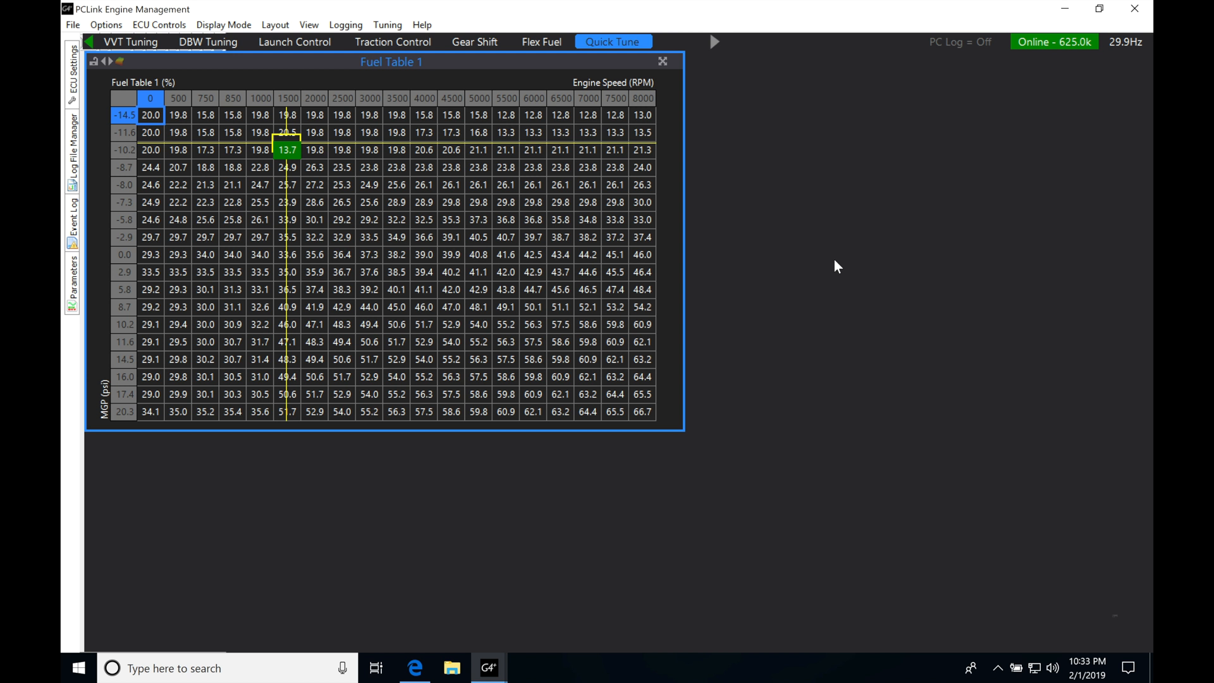
pyautogui.moveTo(809, 349)
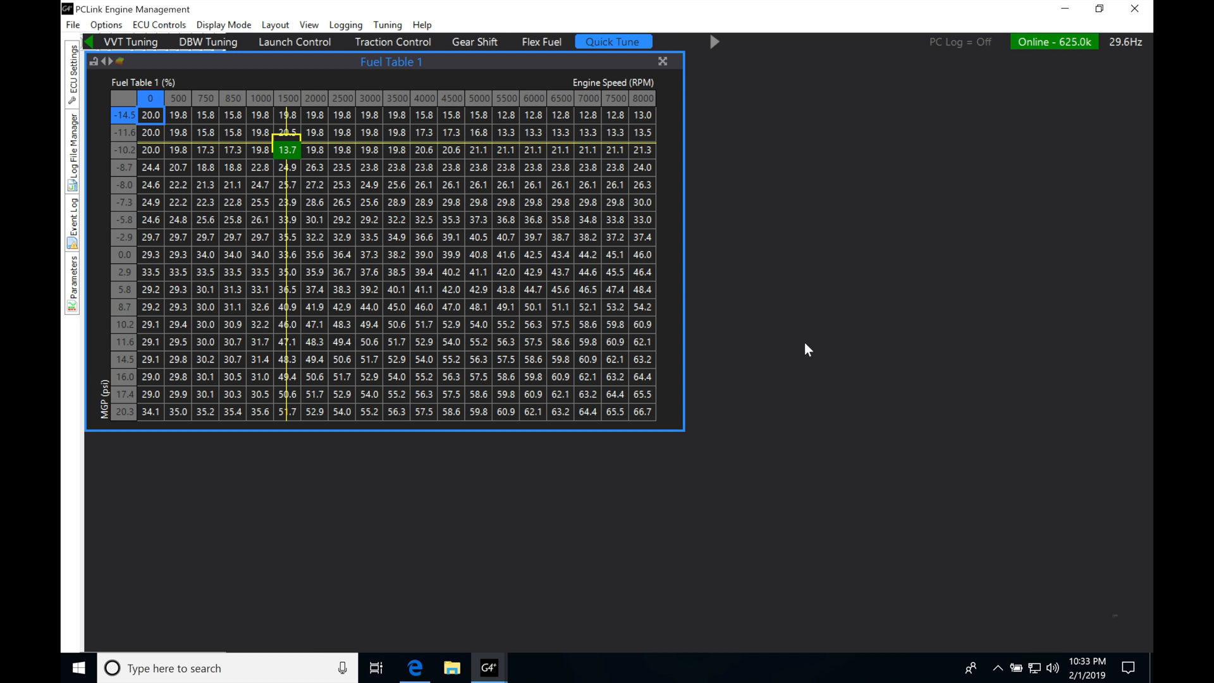
pyautogui.moveTo(792, 357)
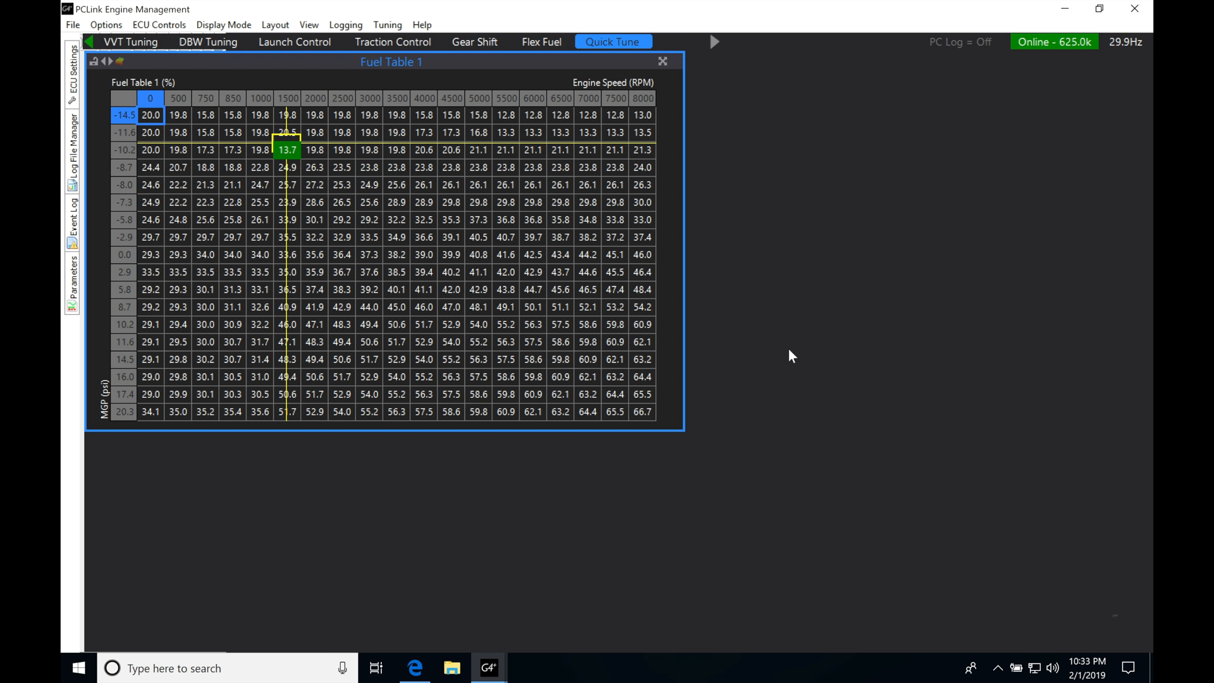
pyautogui.moveTo(163, 263)
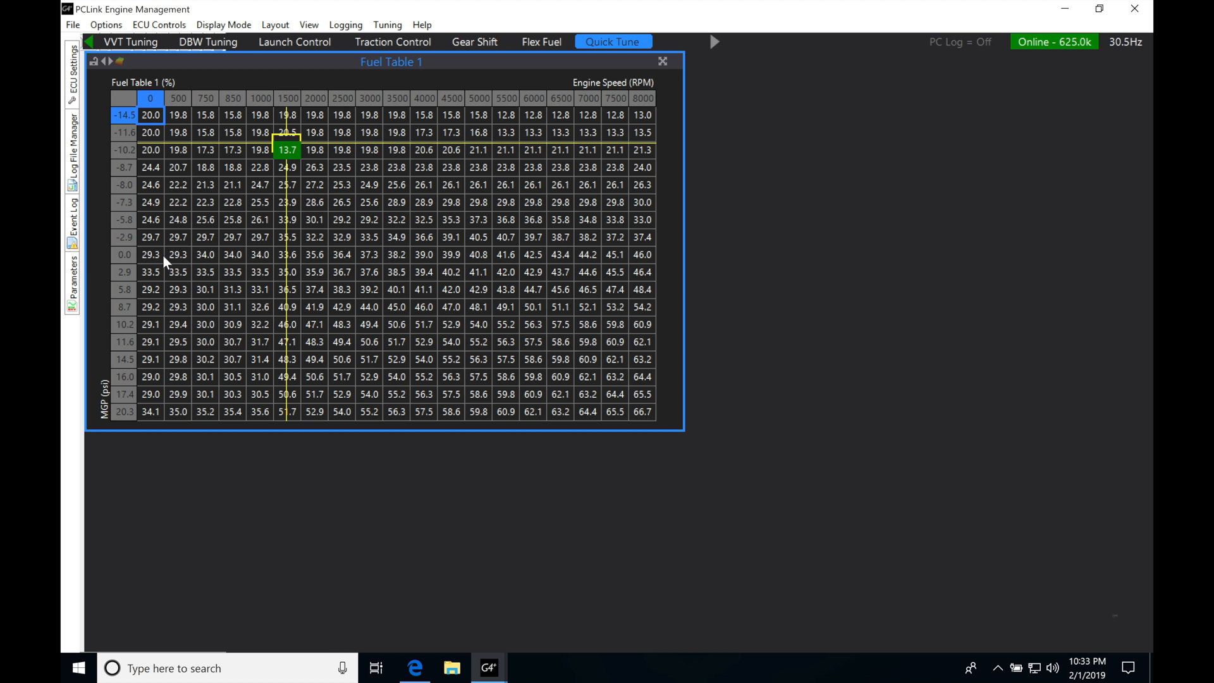
pyautogui.moveTo(309, 309)
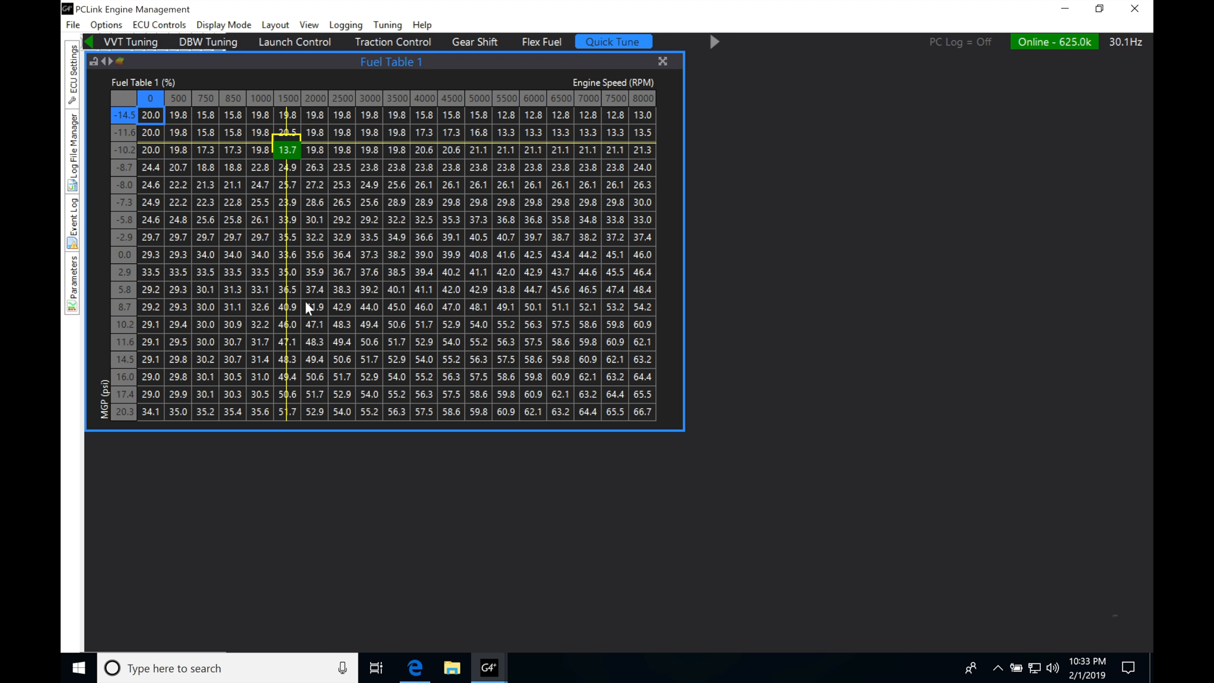
pyautogui.moveTo(333, 186)
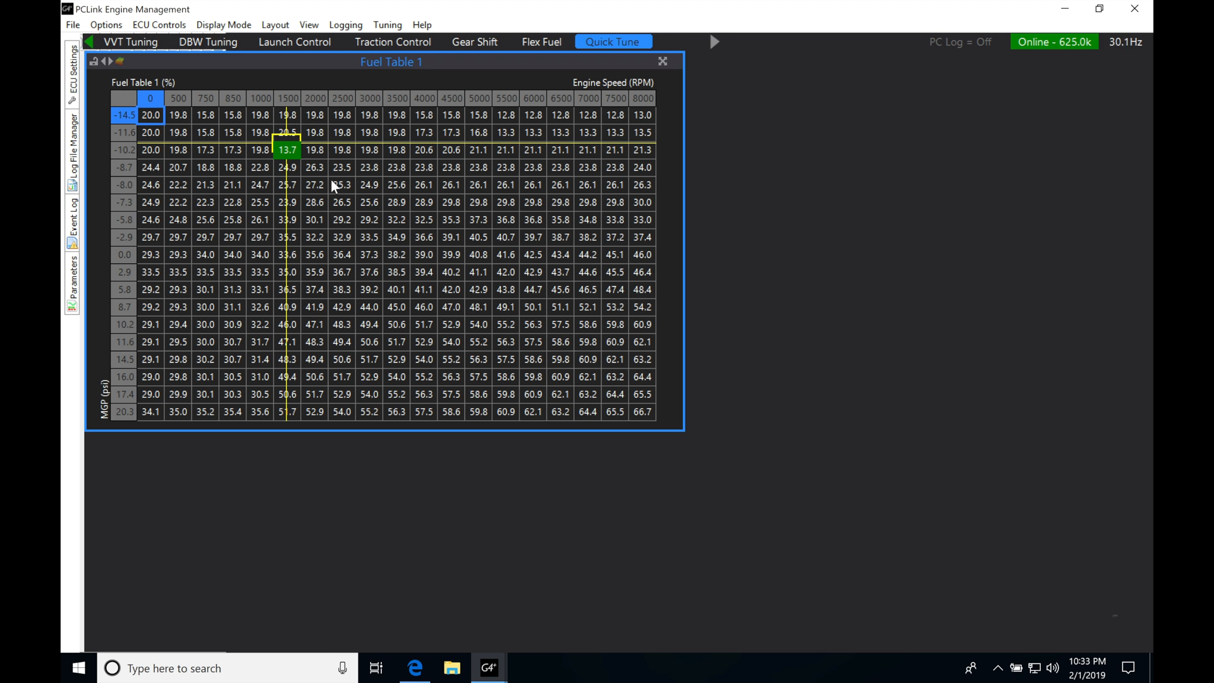